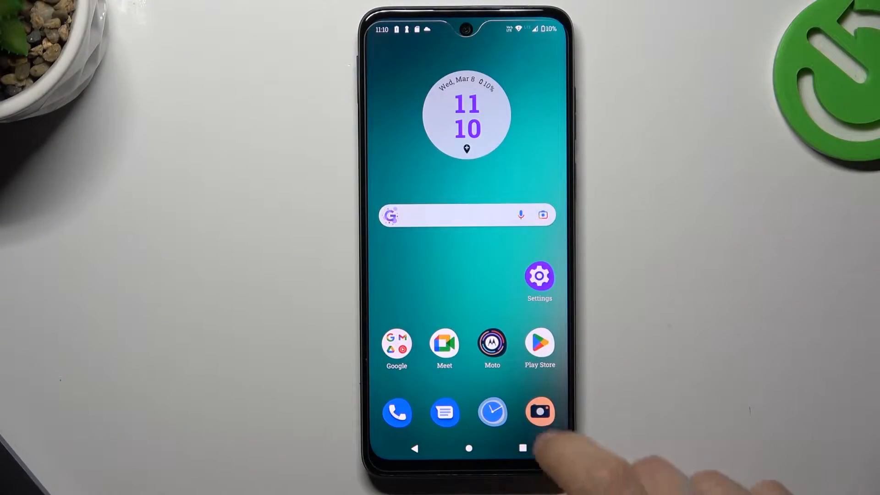
Launch Motorola Camera and decline saving photos to the SD card.
left_click(540, 412)
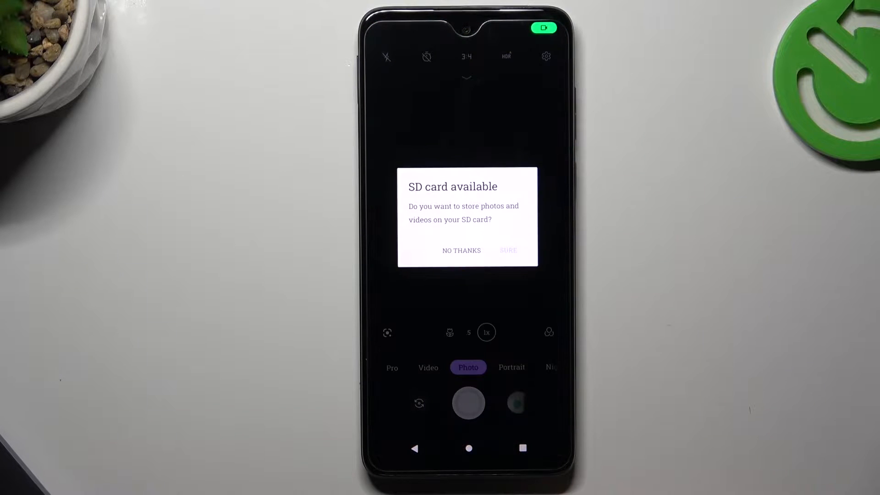
left_click(462, 250)
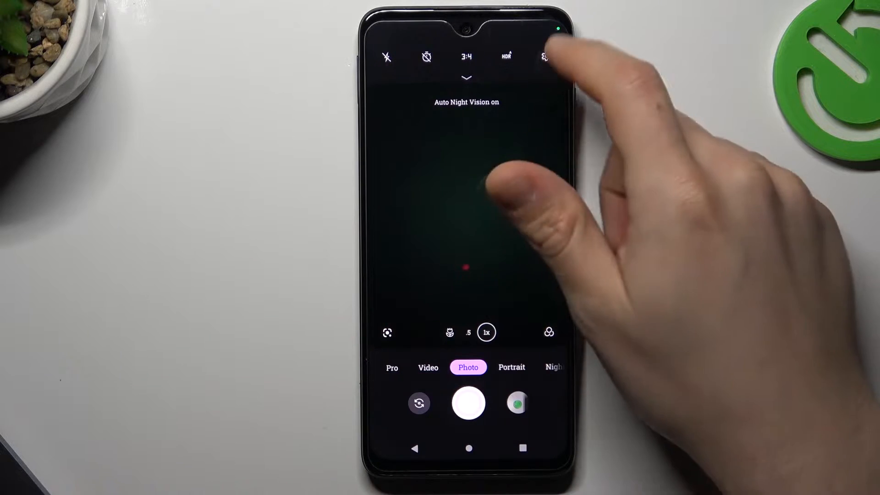
Open camera settings and go to AI Settings, launching Google Lens.
left_click(542, 57)
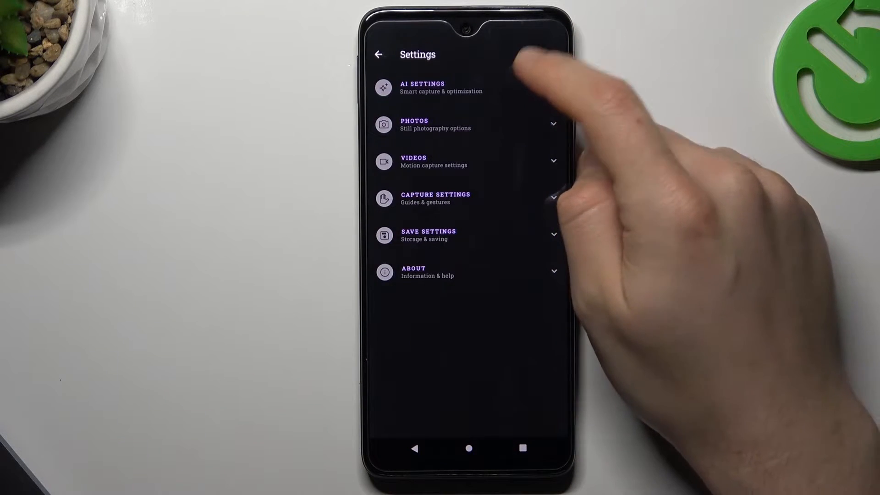
left_click(422, 86)
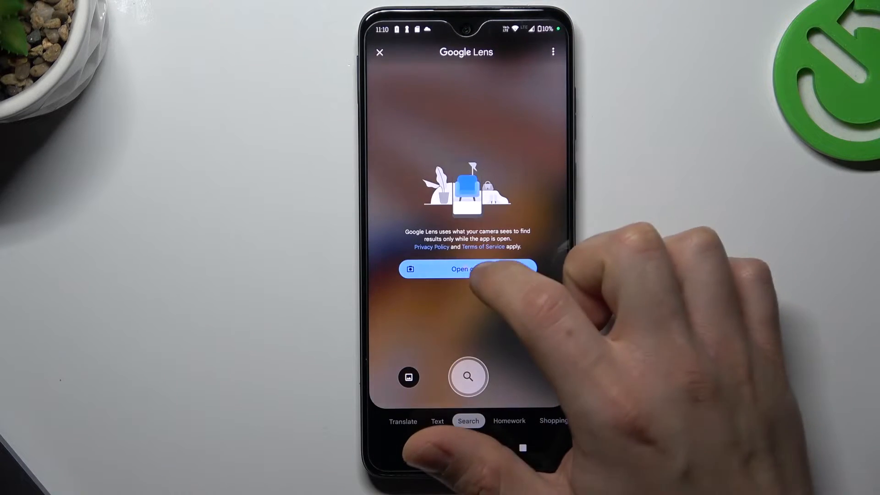
Grant Lens camera access and capture the QR code to decode its hardreset.info URL.
left_click(468, 269)
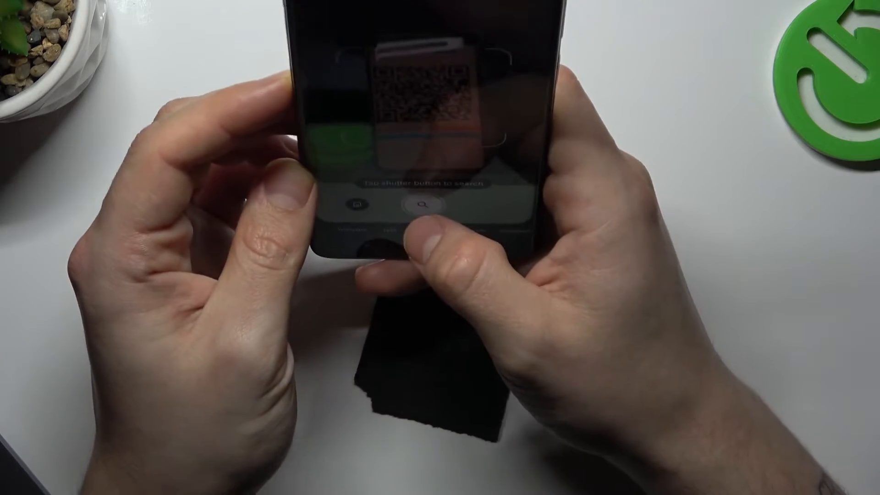
left_click(420, 207)
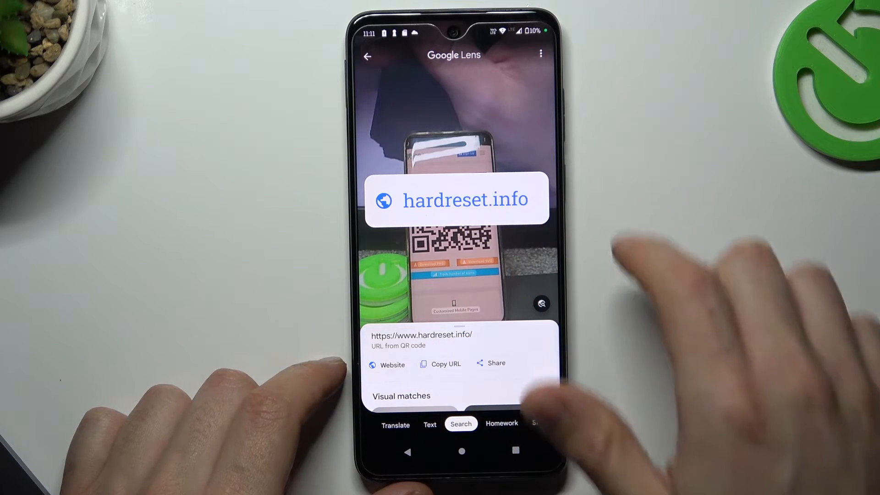
Load the hardreset.info homepage in Chrome and focus its device search box.
left_click(386, 365)
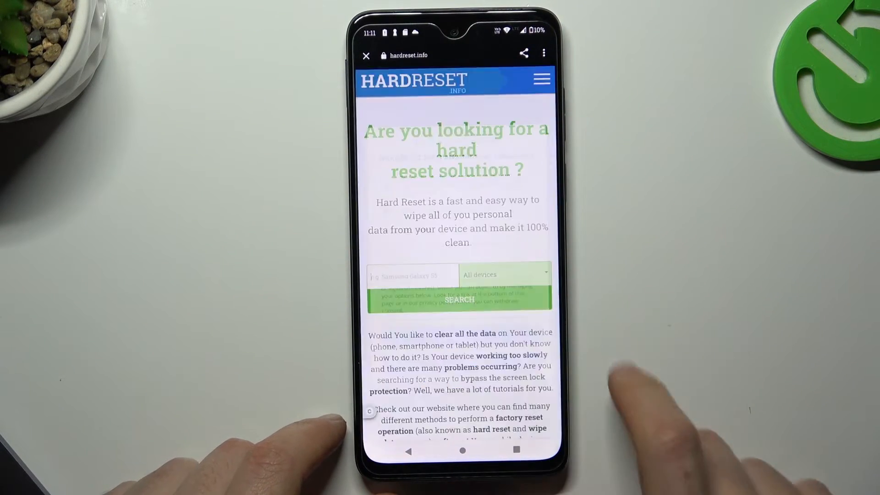
left_click(413, 275)
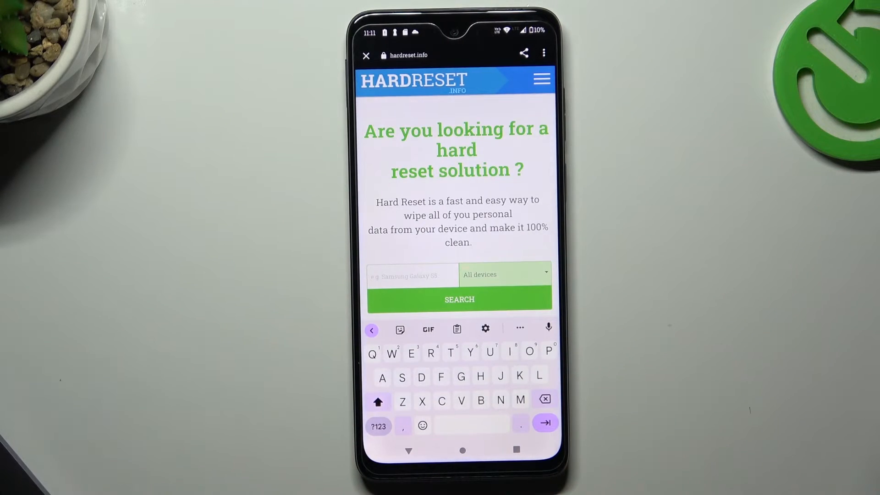